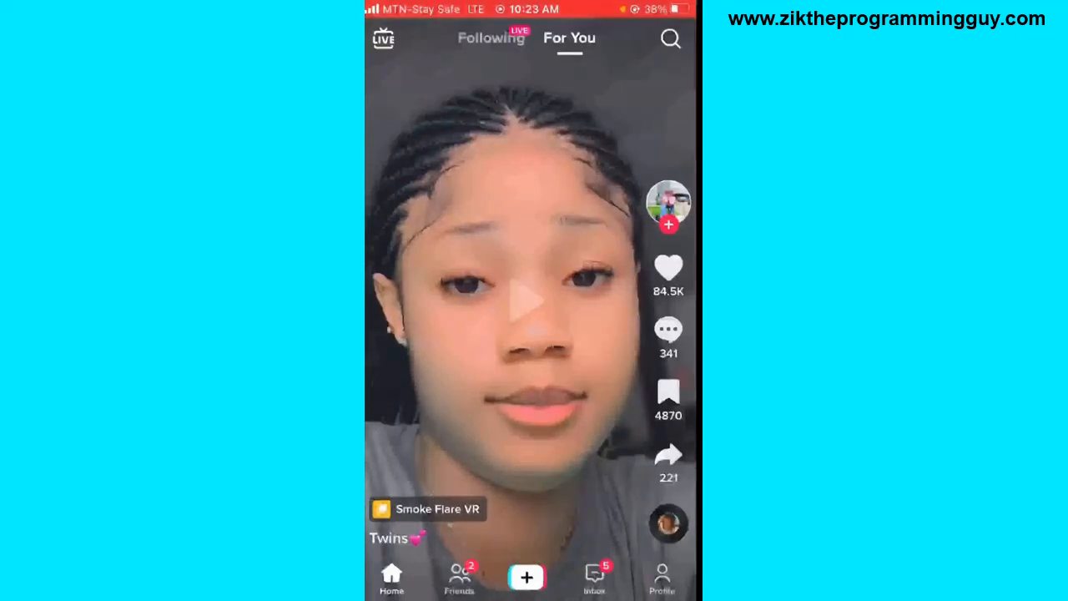
Open your own profile and its options menu listing creator tools and settings and privacy.
left_click(661, 576)
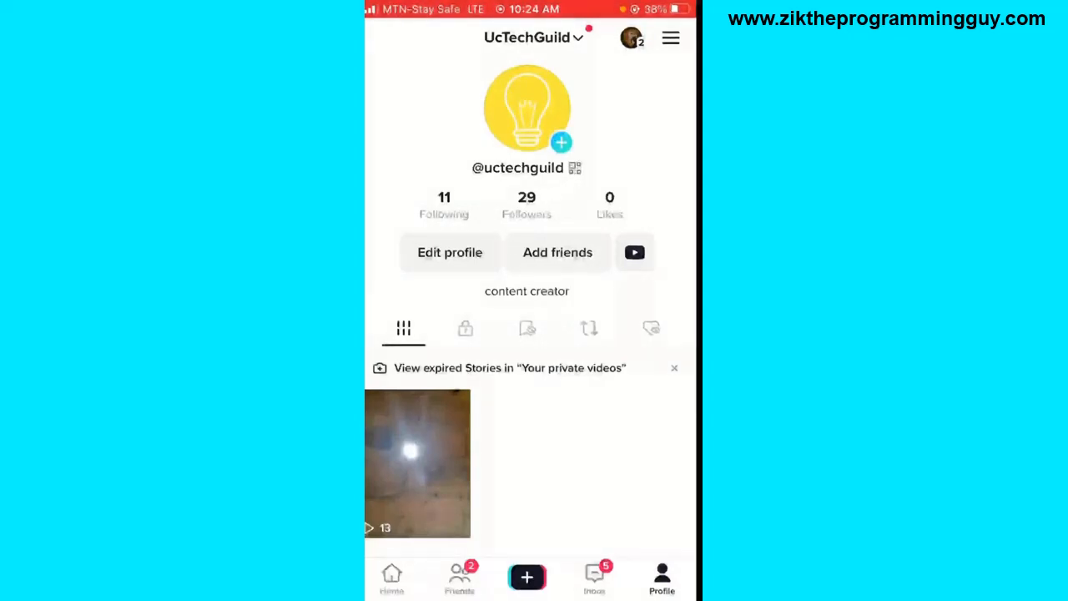
left_click(670, 38)
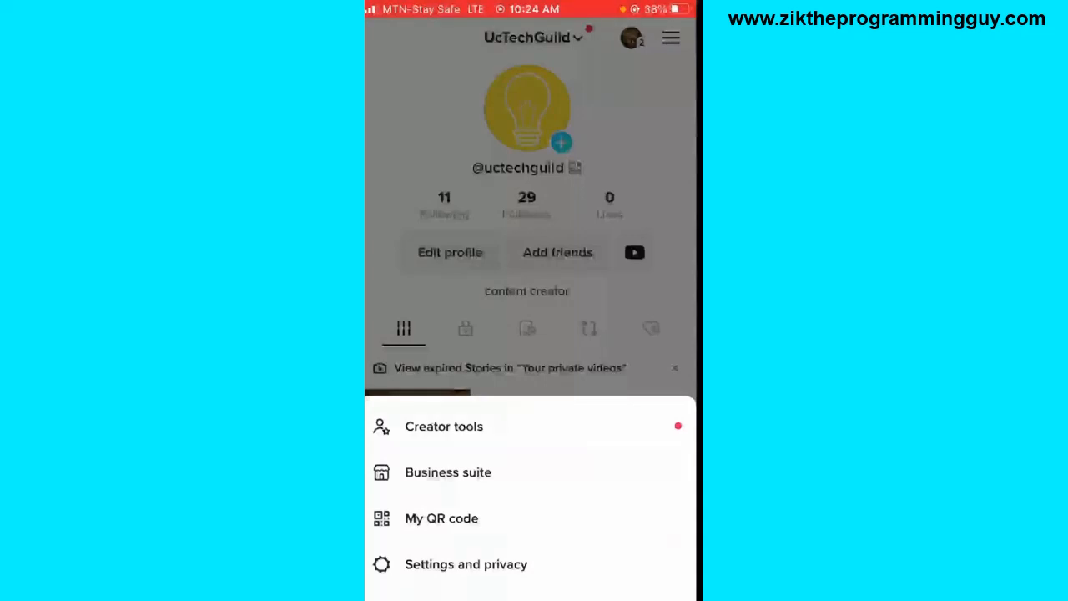
left_click(465, 564)
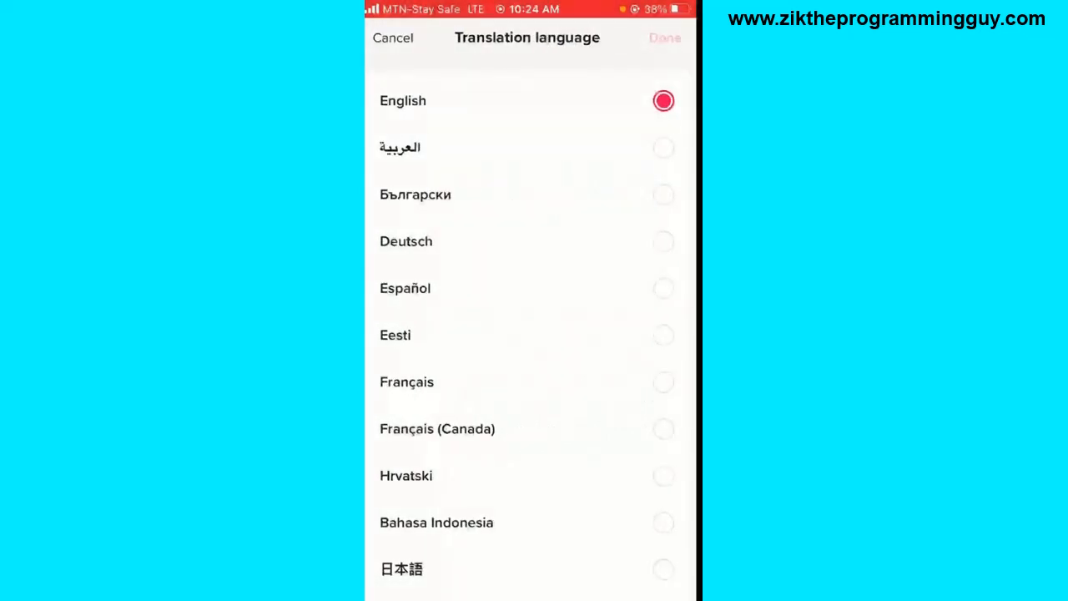
Pick Nederlands from the Translation language list and confirm it with Done.
scroll("down", 3)
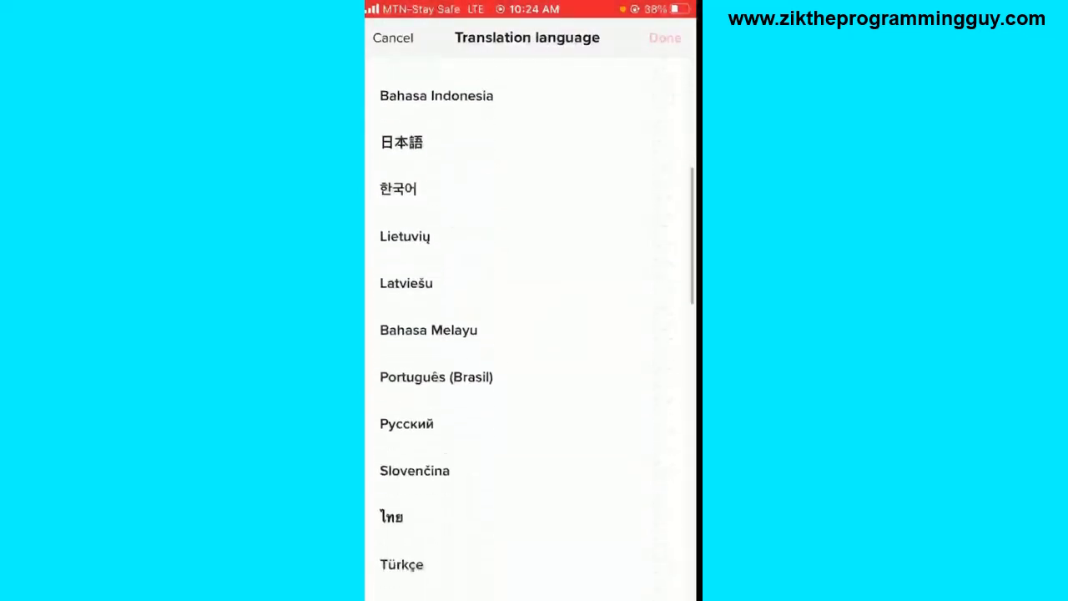
scroll("up", 3)
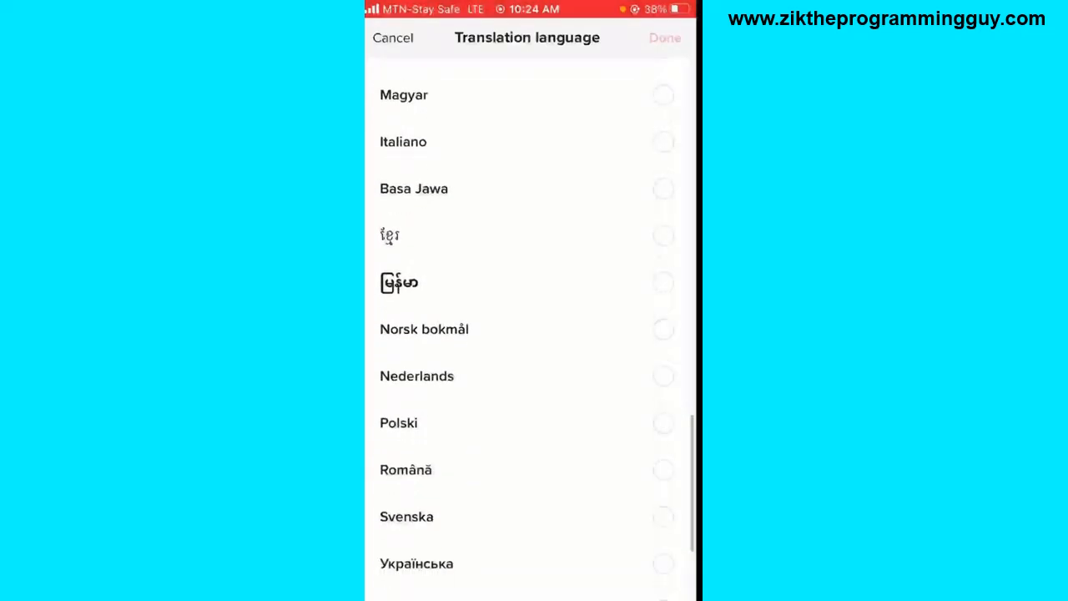
left_click(663, 375)
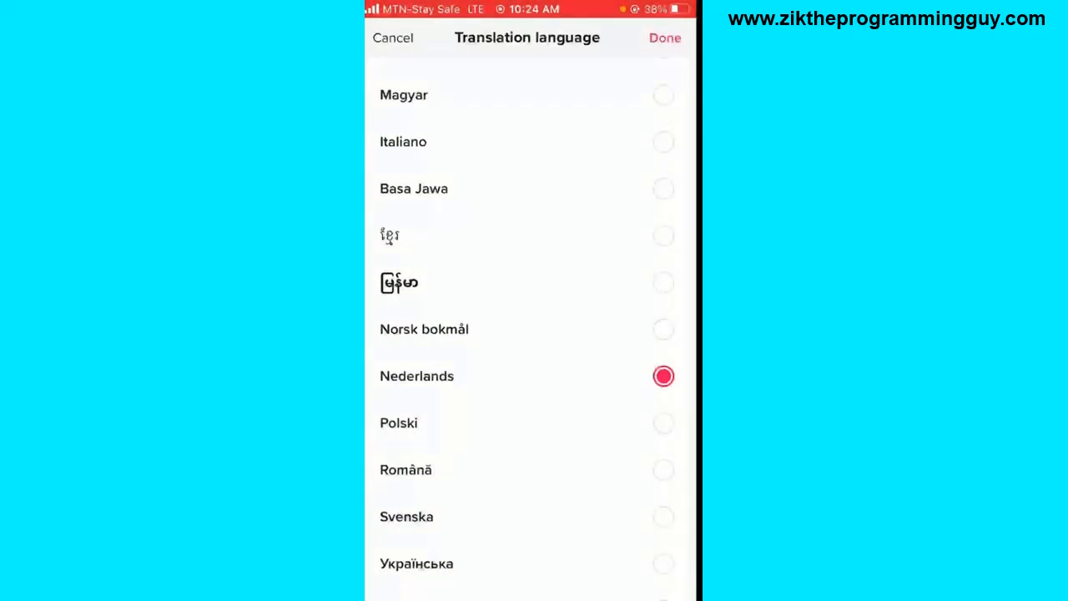
left_click(664, 38)
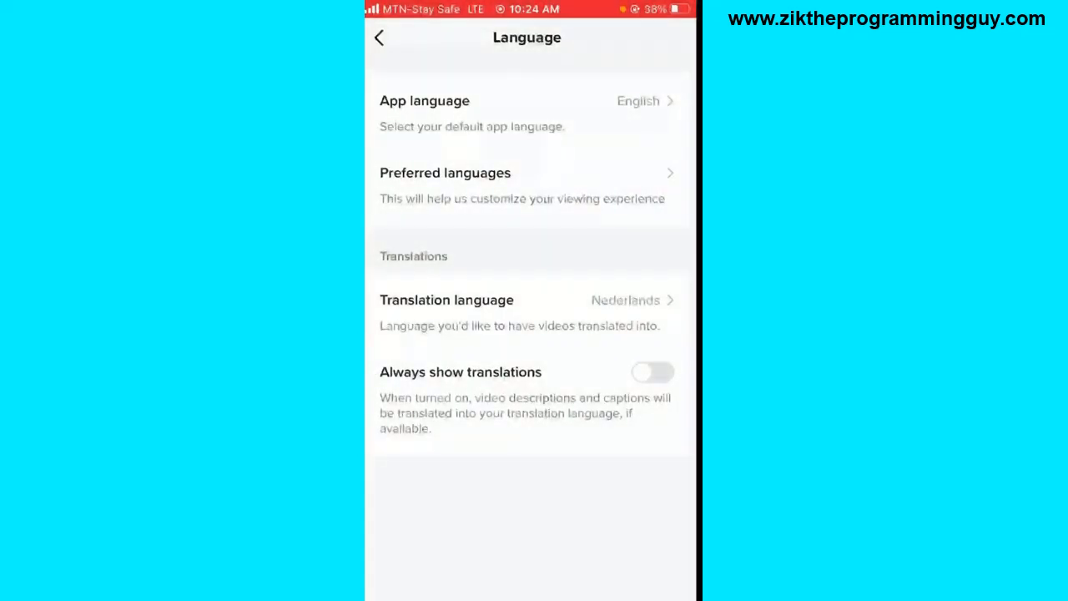
Switch the Always show translations toggle on, keeping Nederlands as translation language.
left_click(652, 371)
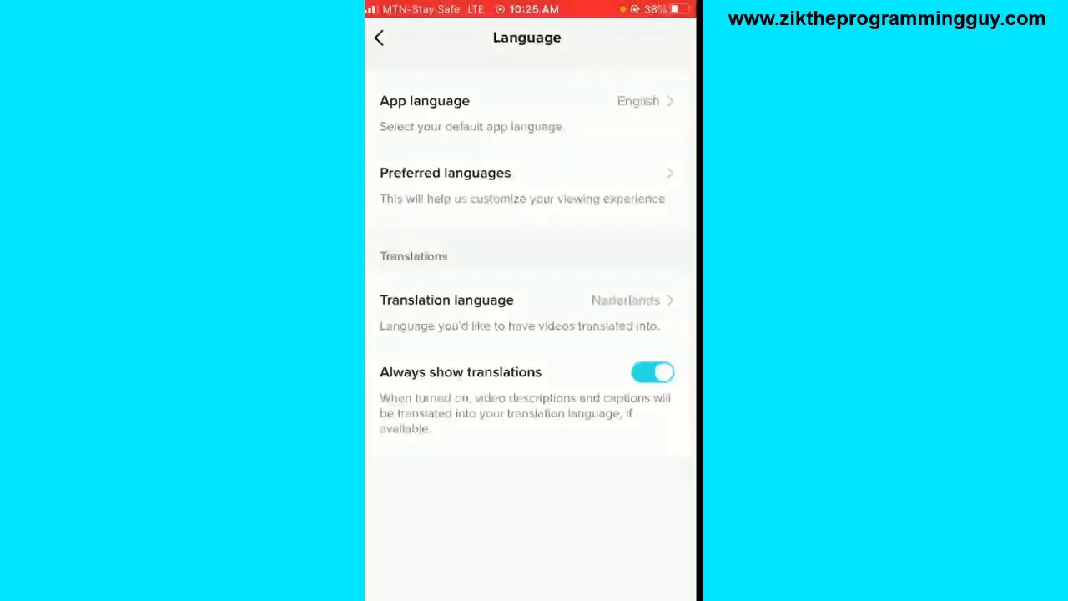
left_click(526, 100)
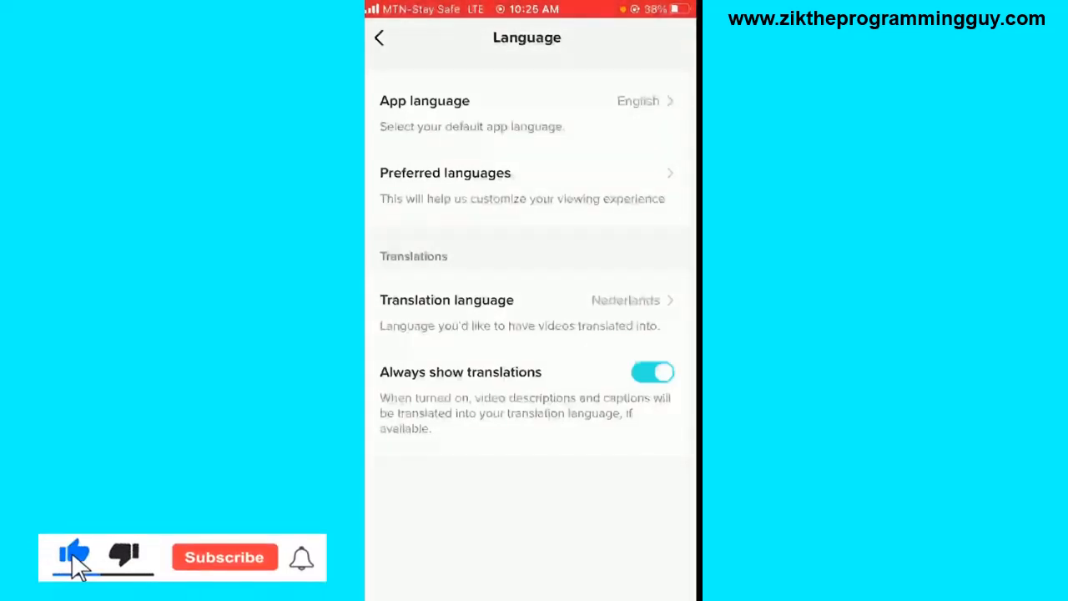
left_click(225, 556)
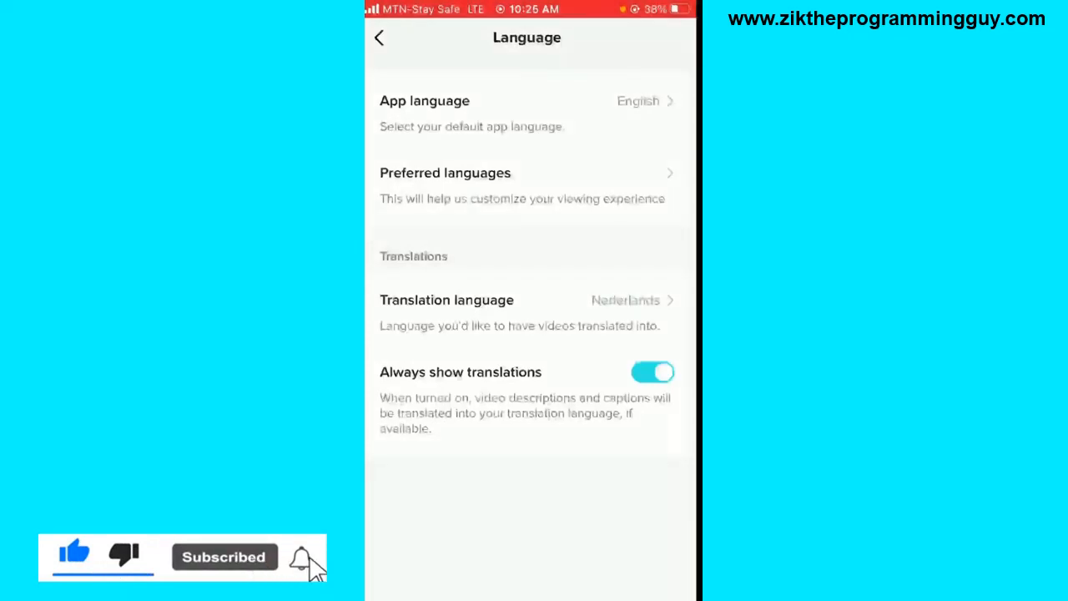